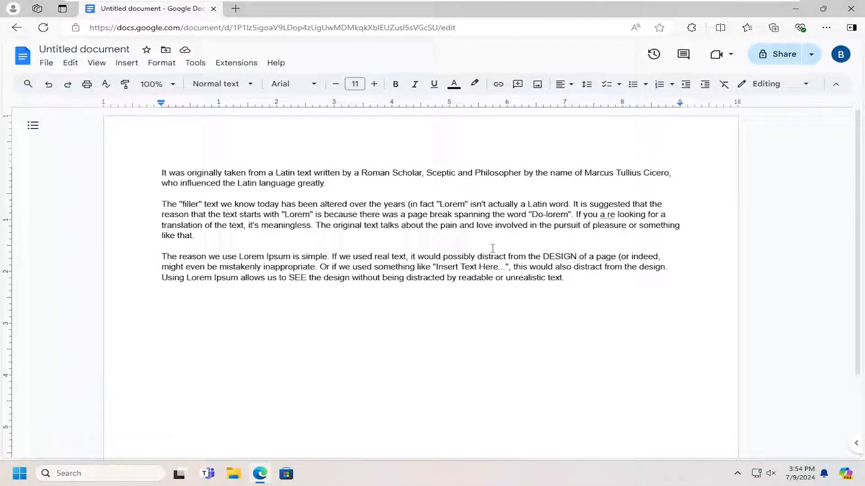
mouse_move(556, 200)
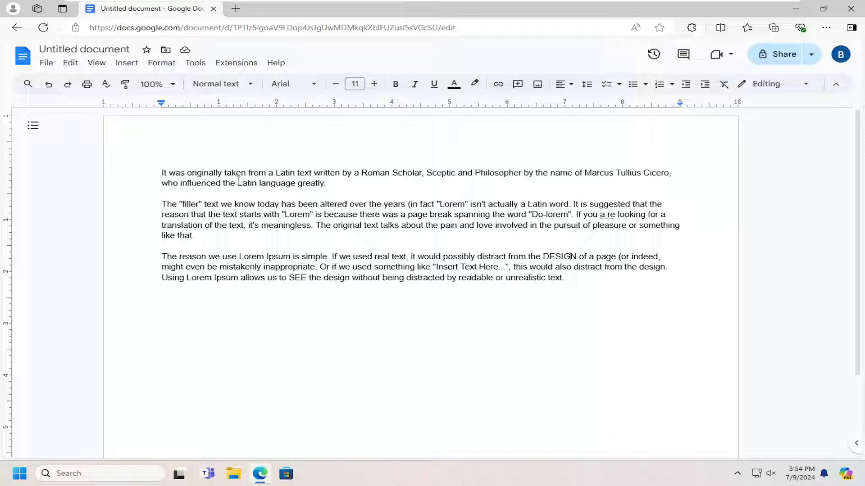
Select all three Lorem Ipsum paragraphs with Ctrl+A.
key("ctrl+a")
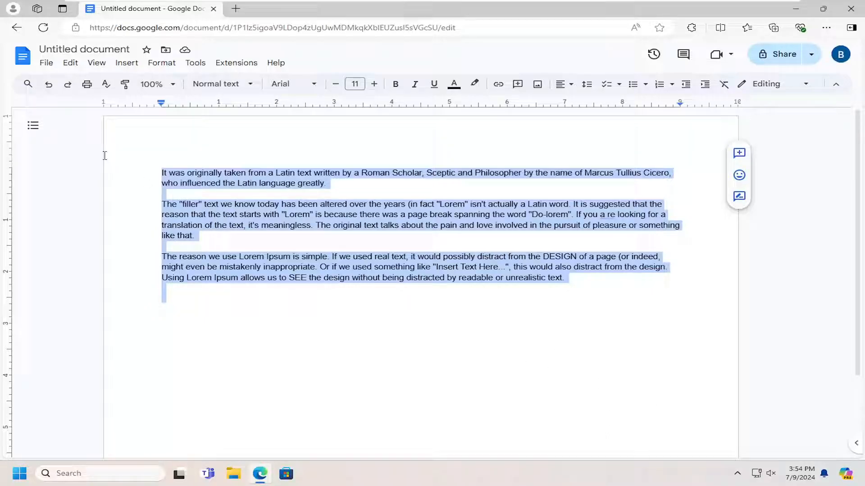
mouse_move(561, 83)
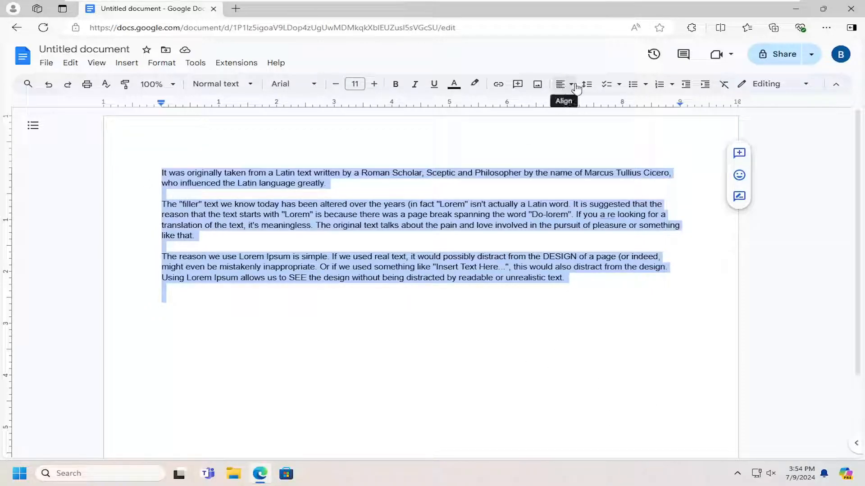
mouse_move(586, 84)
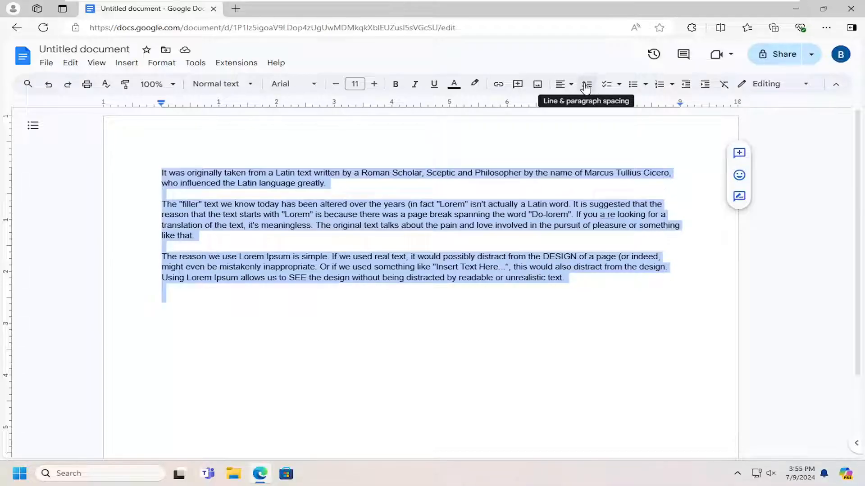
left_click(587, 84)
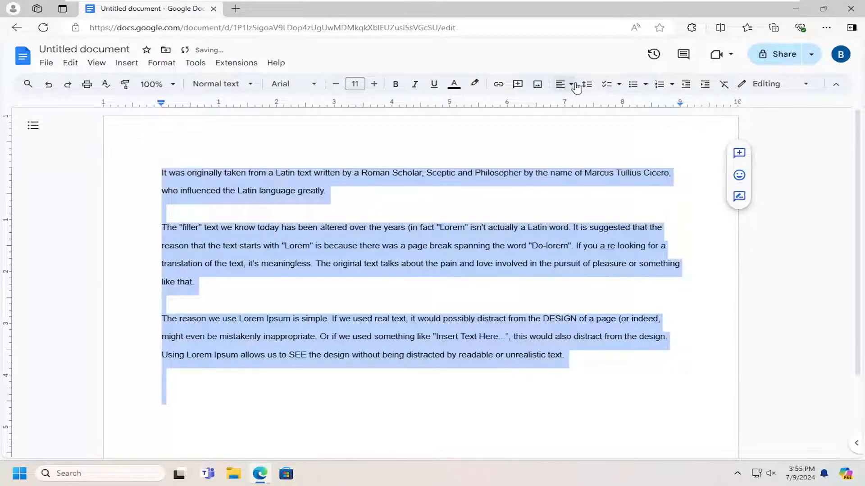
left_click(586, 84)
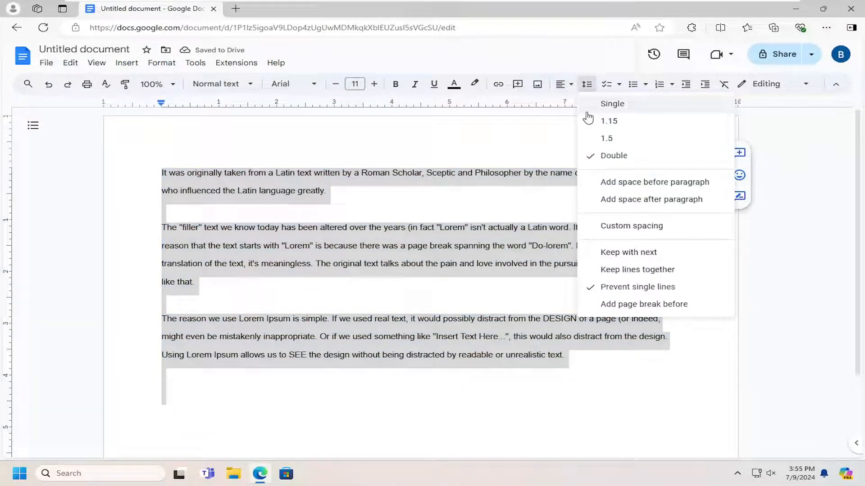
left_click(612, 104)
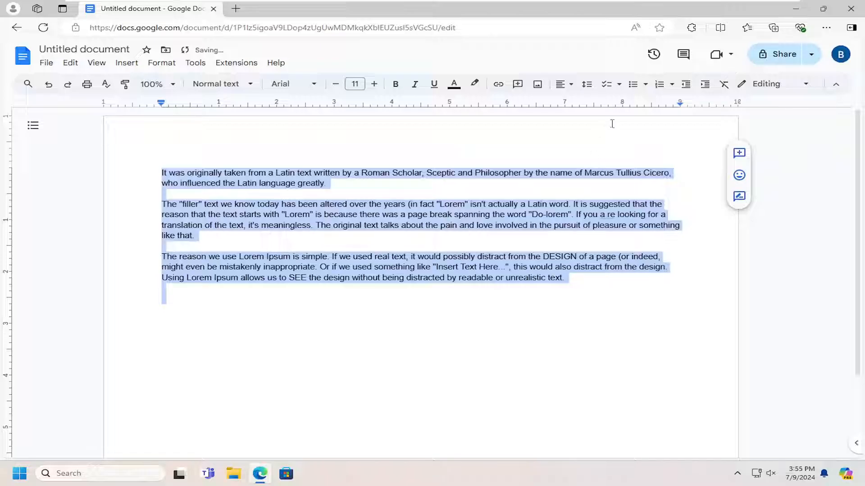
mouse_move(606, 84)
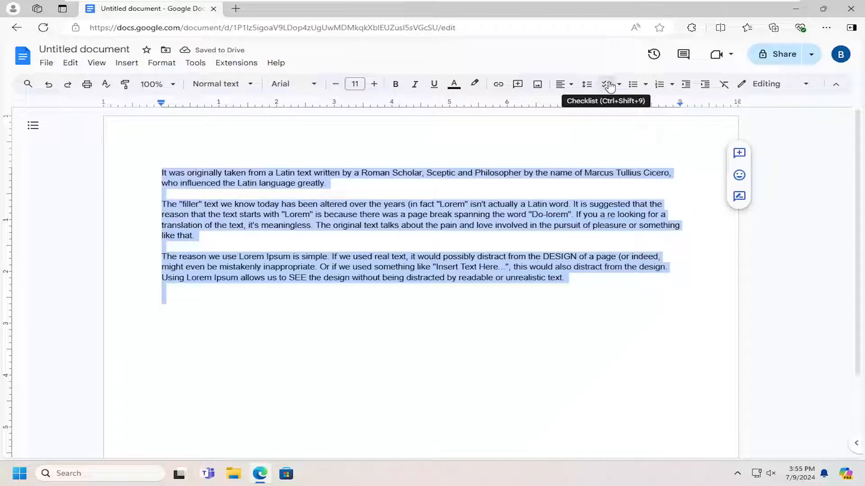
mouse_move(586, 84)
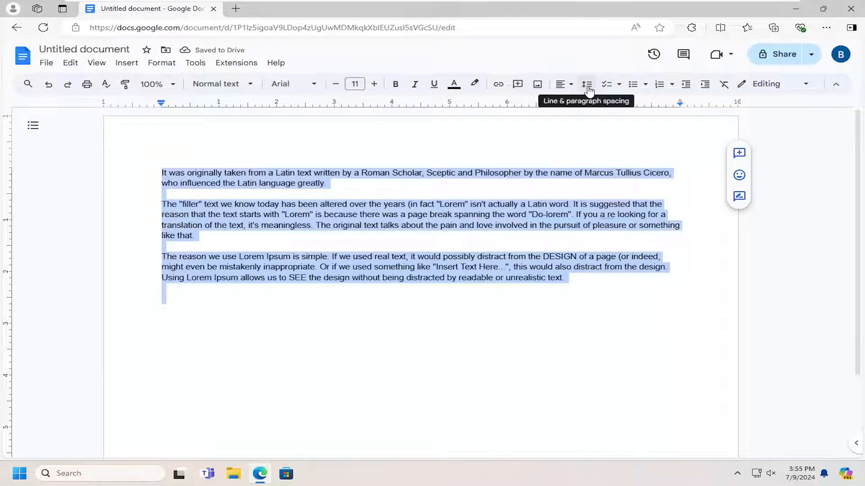
left_click(587, 84)
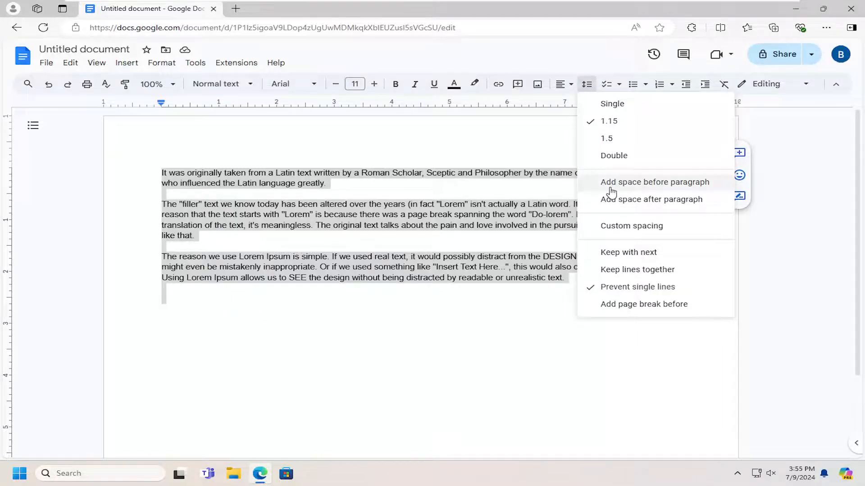
mouse_move(610, 208)
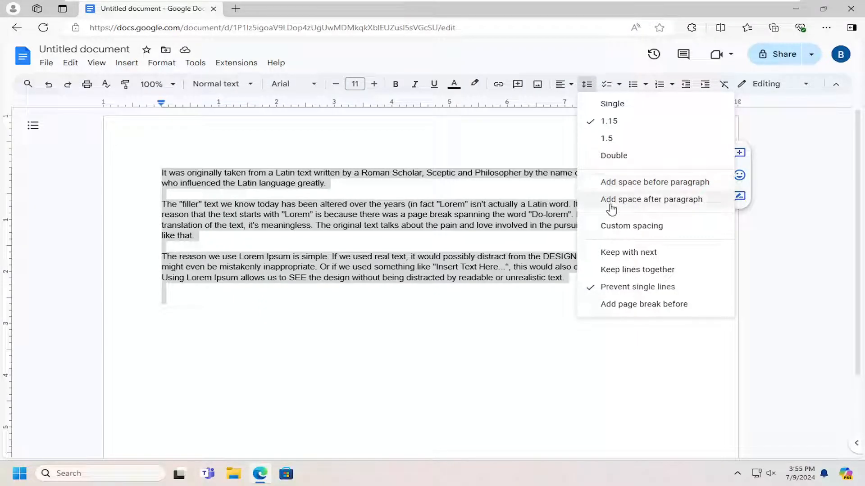
mouse_move(264, 247)
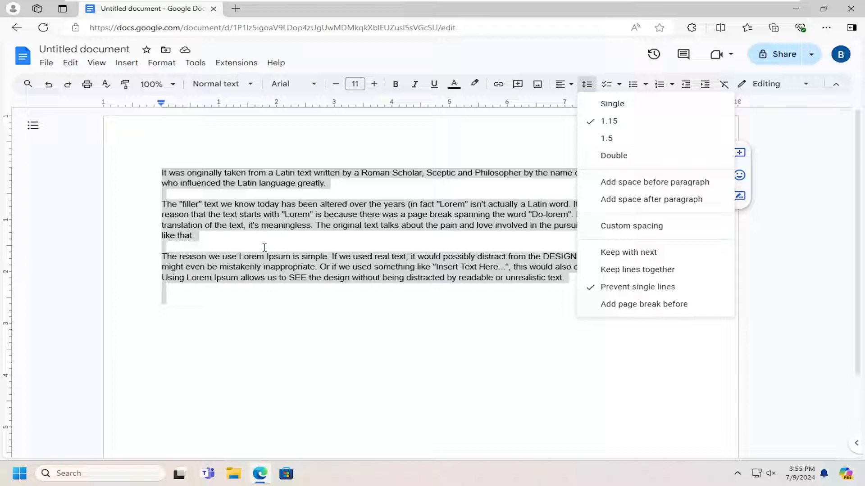
mouse_move(576, 72)
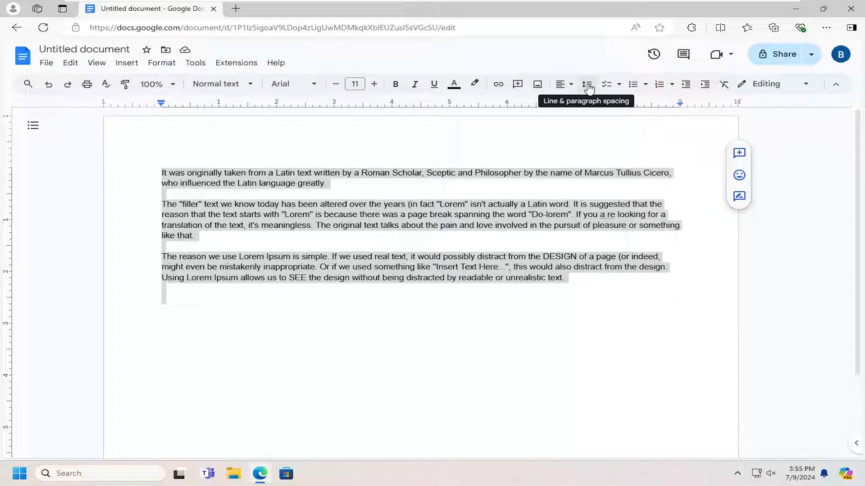
mouse_move(564, 84)
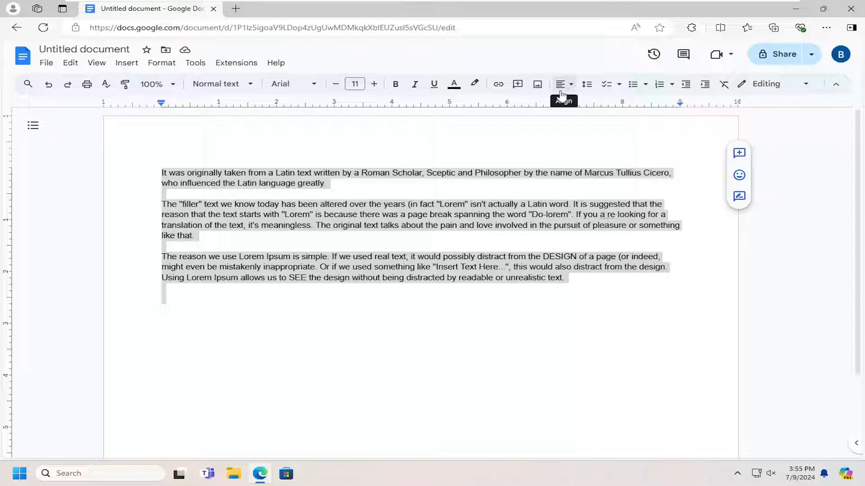
Try Center and Right alignment, then settle on Justify for the selected paragraphs.
left_click(559, 83)
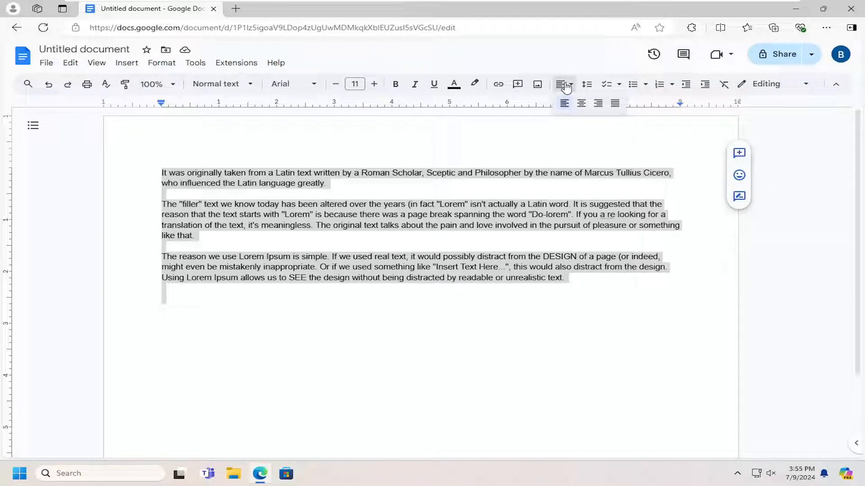
mouse_move(580, 103)
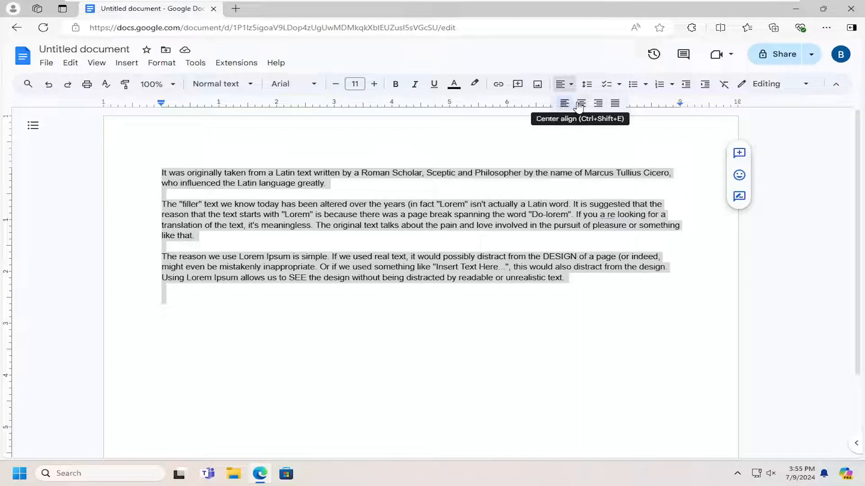
left_click(581, 103)
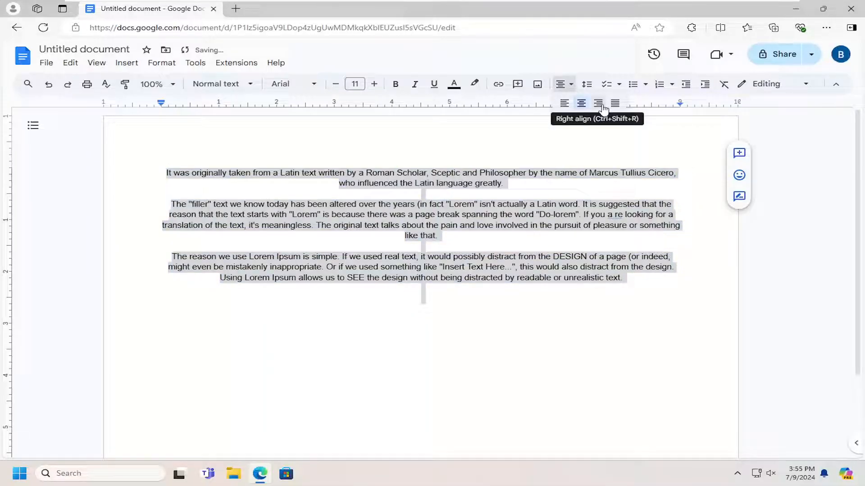
left_click(598, 102)
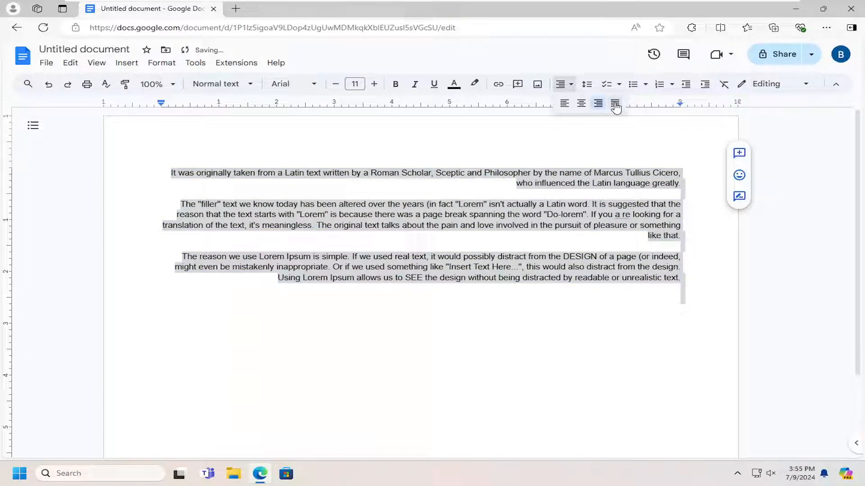
left_click(564, 103)
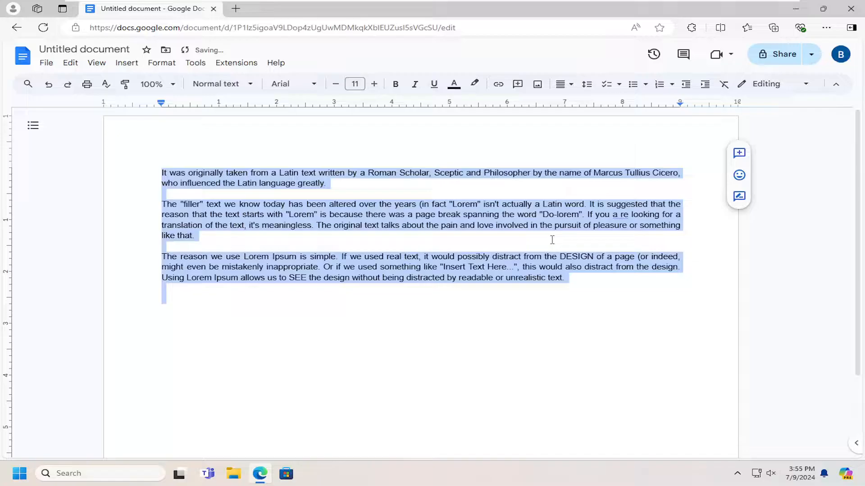